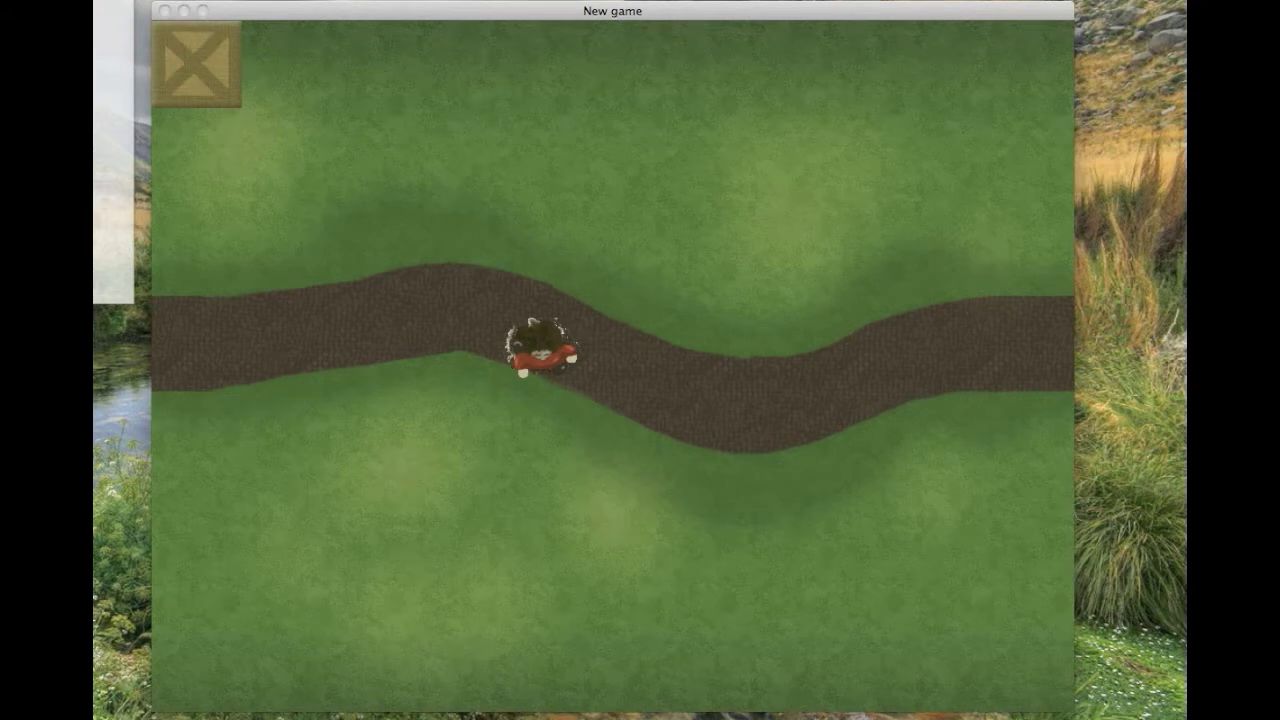
Set waypoints sending the player along the dirt path toward its left end
left_click(250, 270)
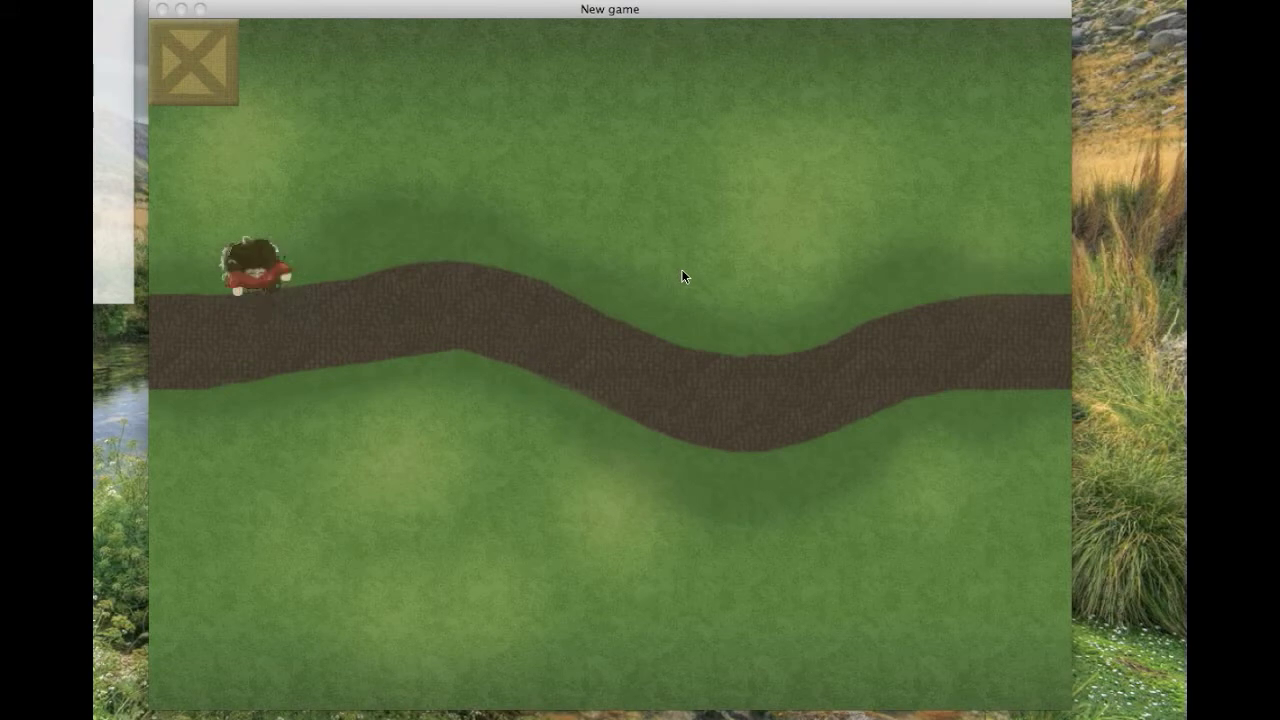
left_click(684, 276)
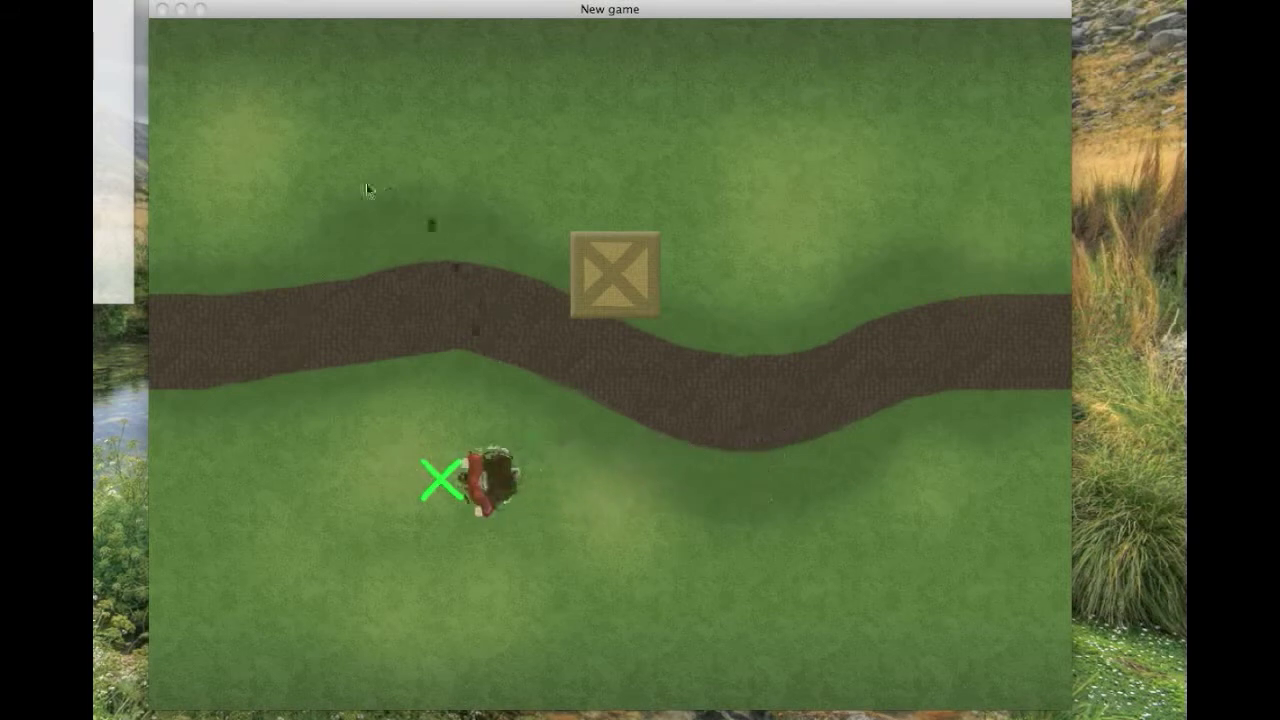
Set a waypoint so the player leaves the road for the grass
left_click(764, 110)
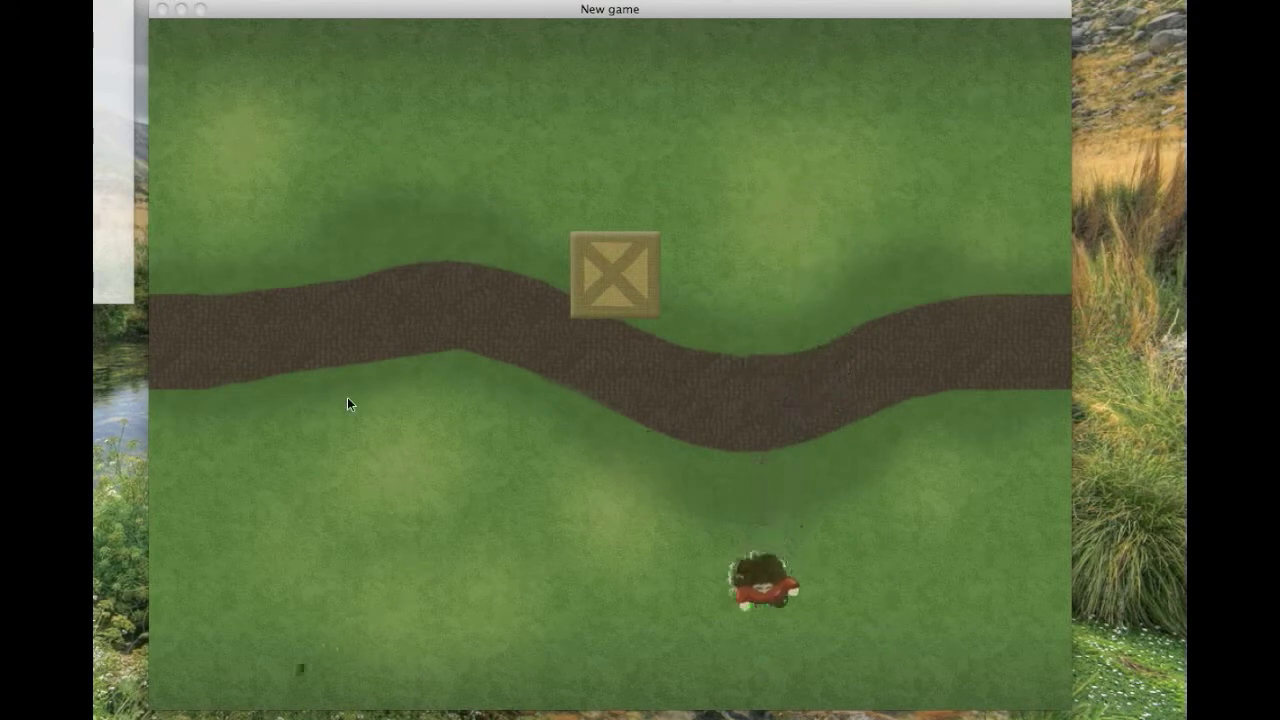
Send the player to a spot on the grass below the middle of the path
left_click(344, 404)
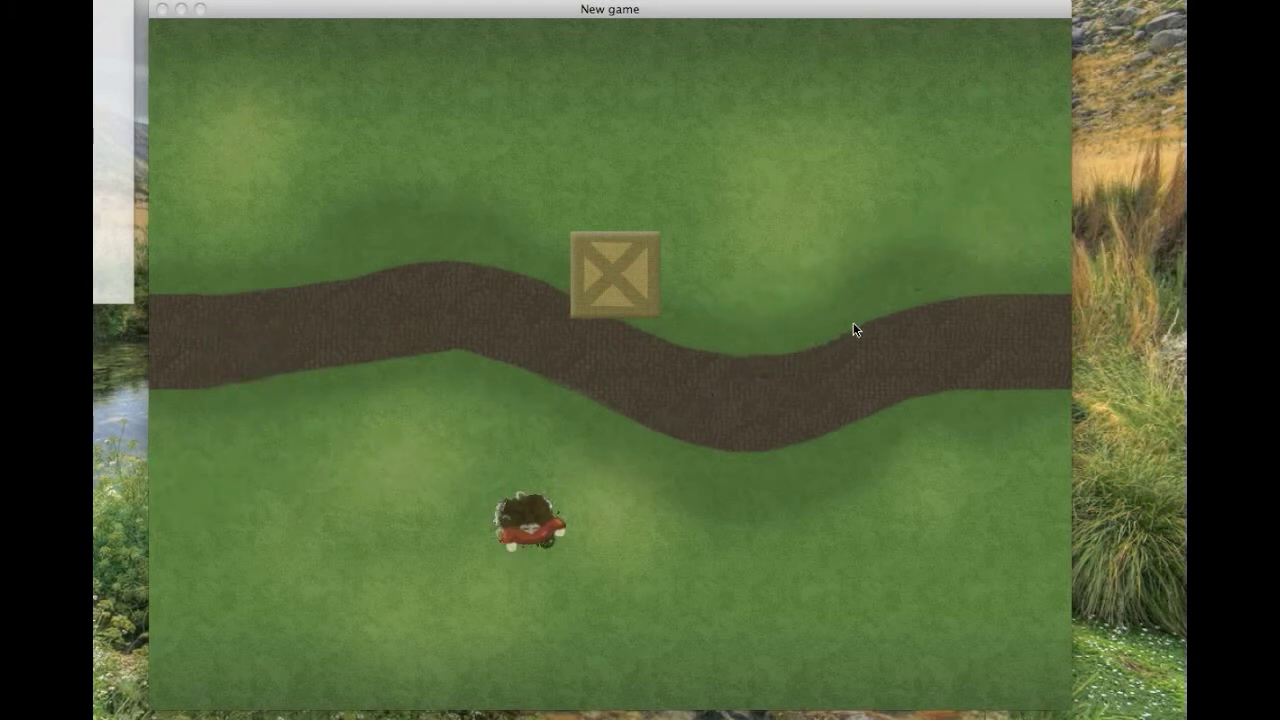
mouse_move(378, 216)
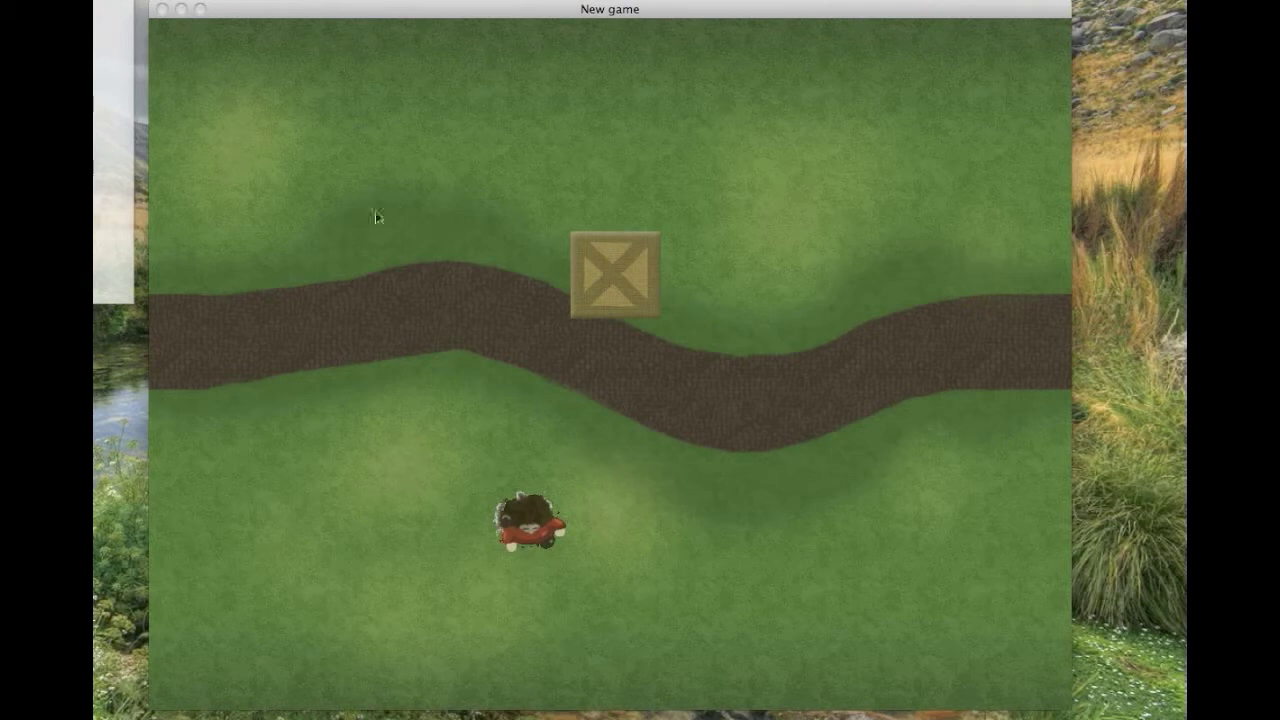
mouse_move(328, 244)
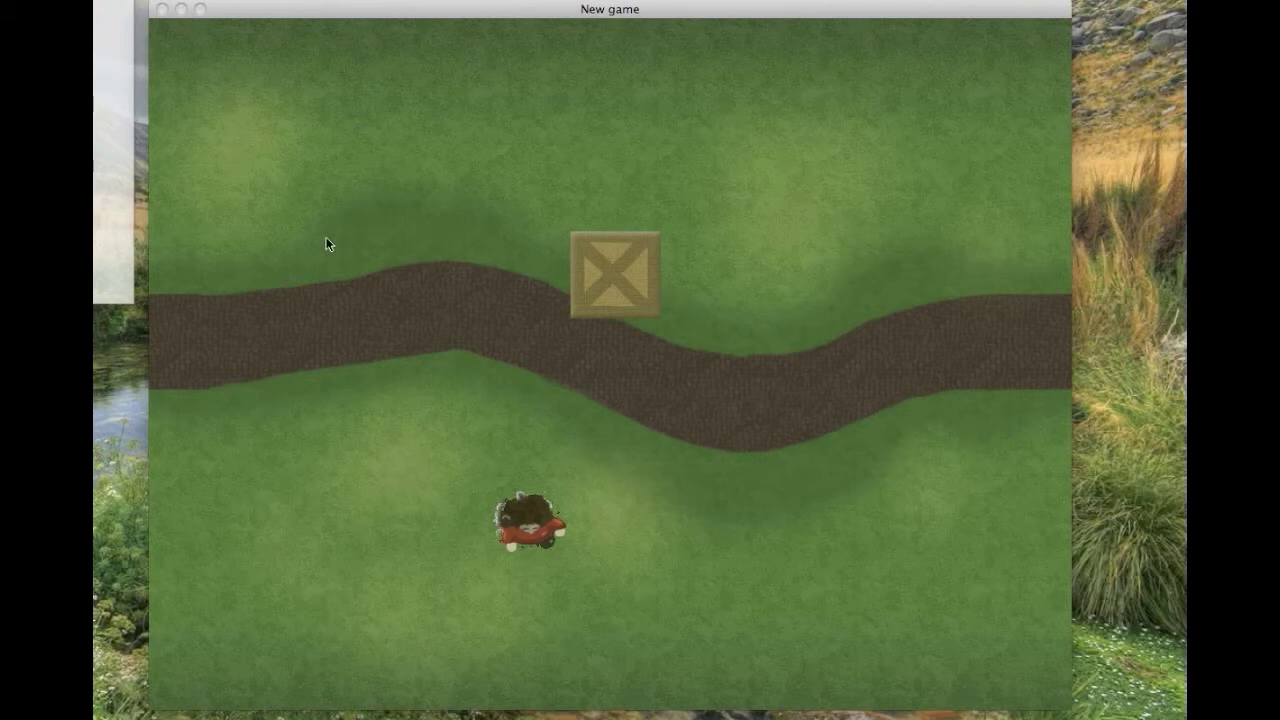
mouse_move(336, 184)
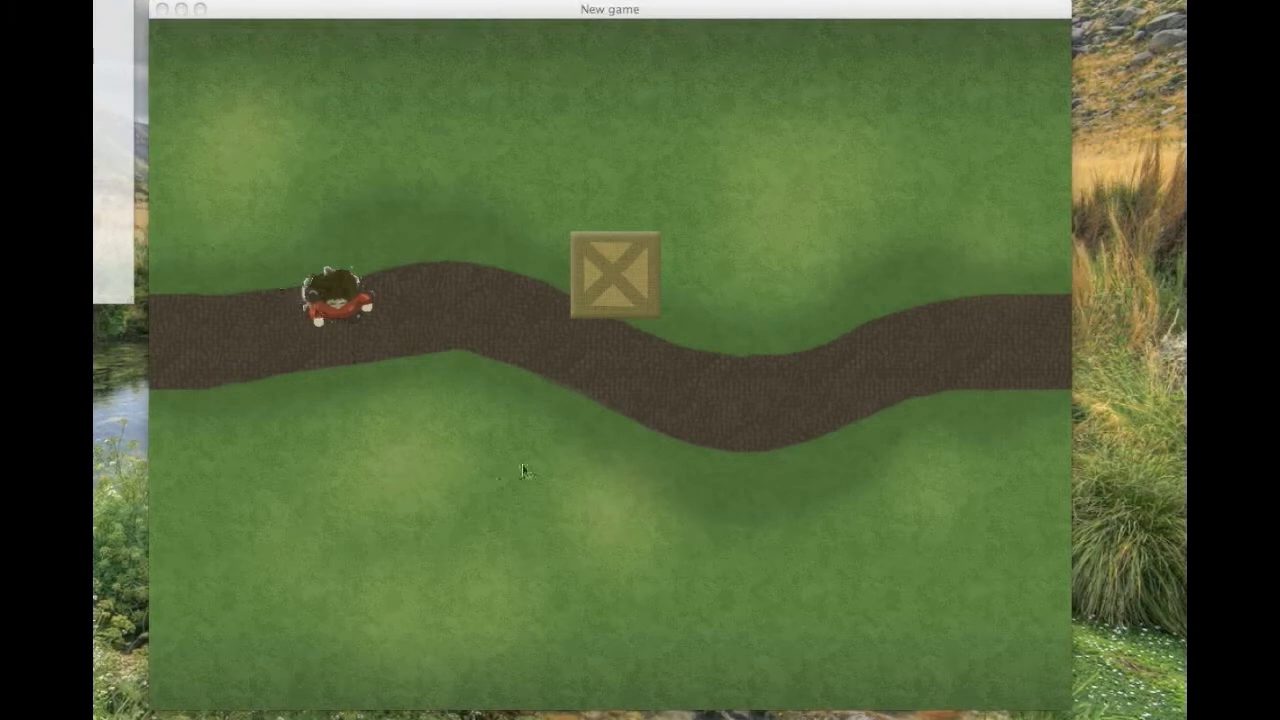
Move the player between grass waypoints while the spawner places enemy creatures around the map
left_click(838, 156)
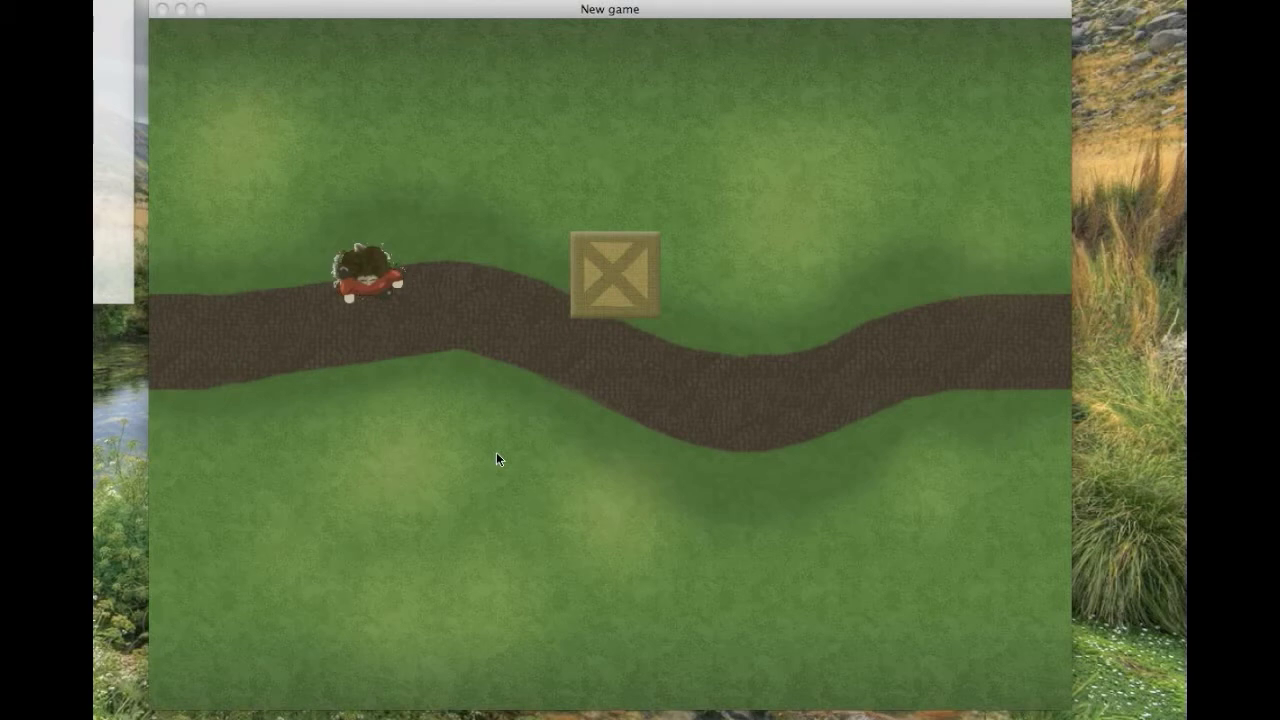
mouse_move(336, 462)
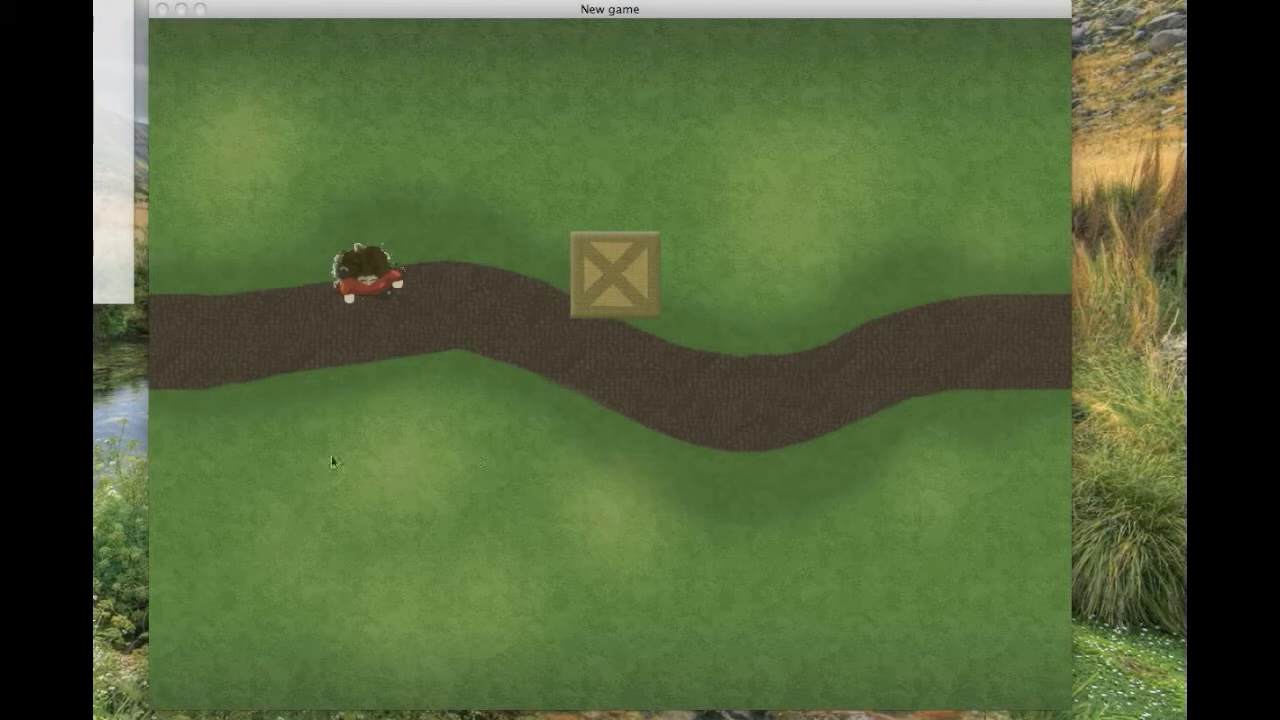
left_click(532, 490)
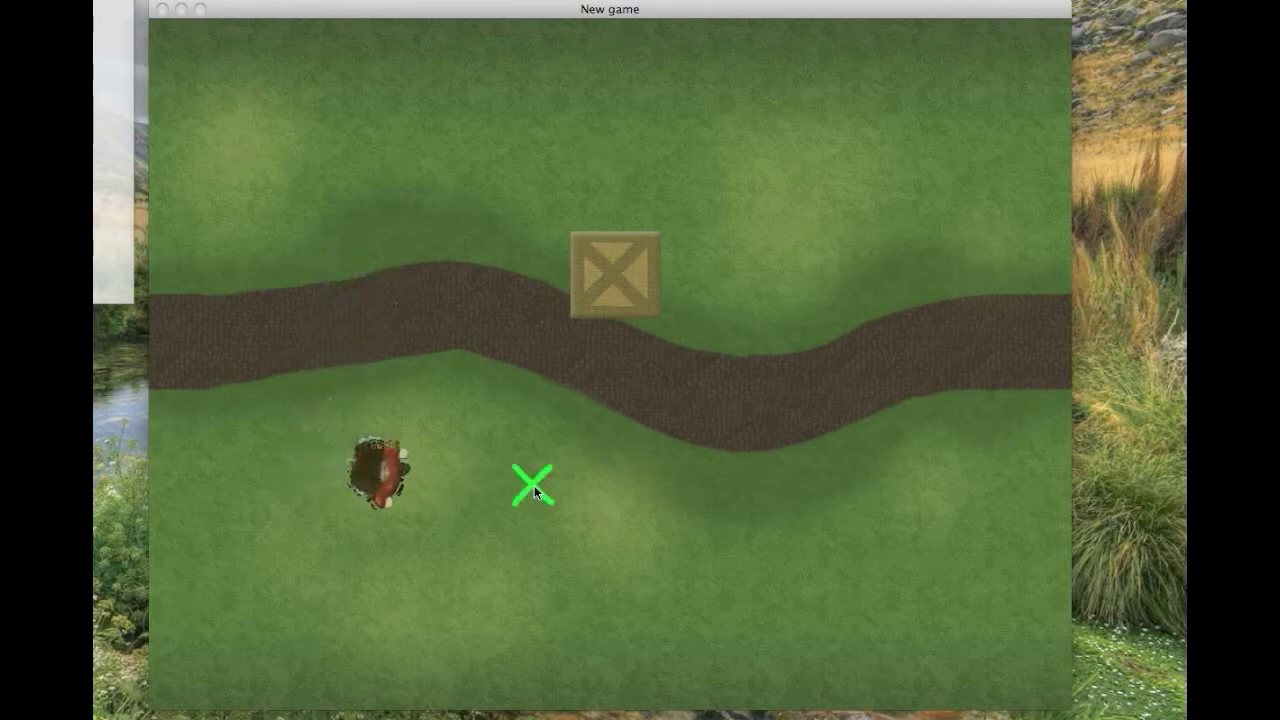
left_click(532, 478)
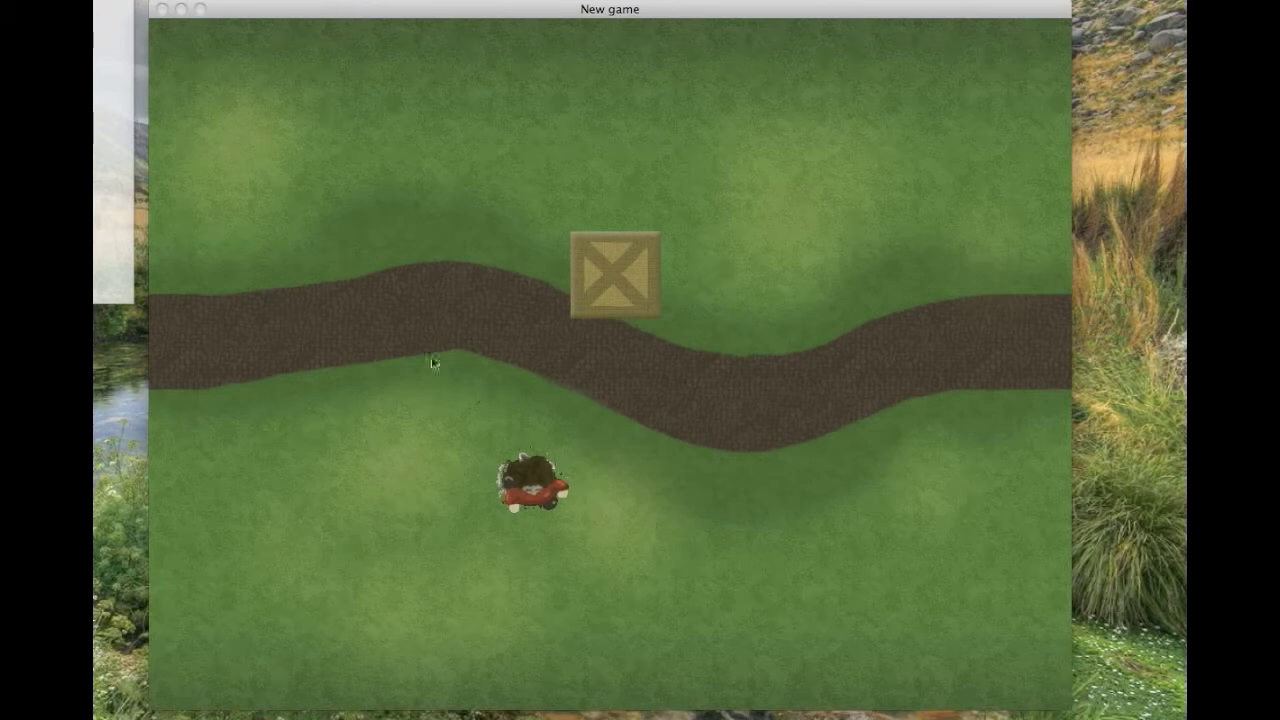
left_click(308, 164)
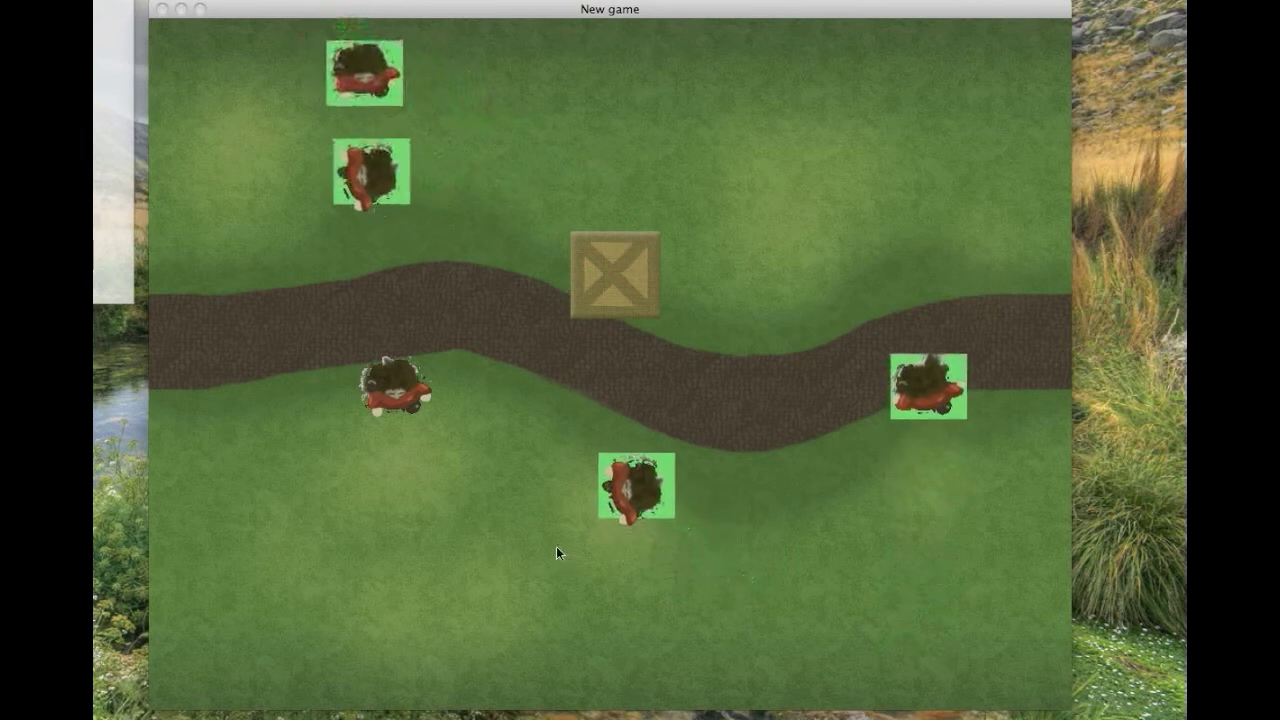
Shoot the spawned enemies, then send the player to the path just left of the crate
left_click(596, 576)
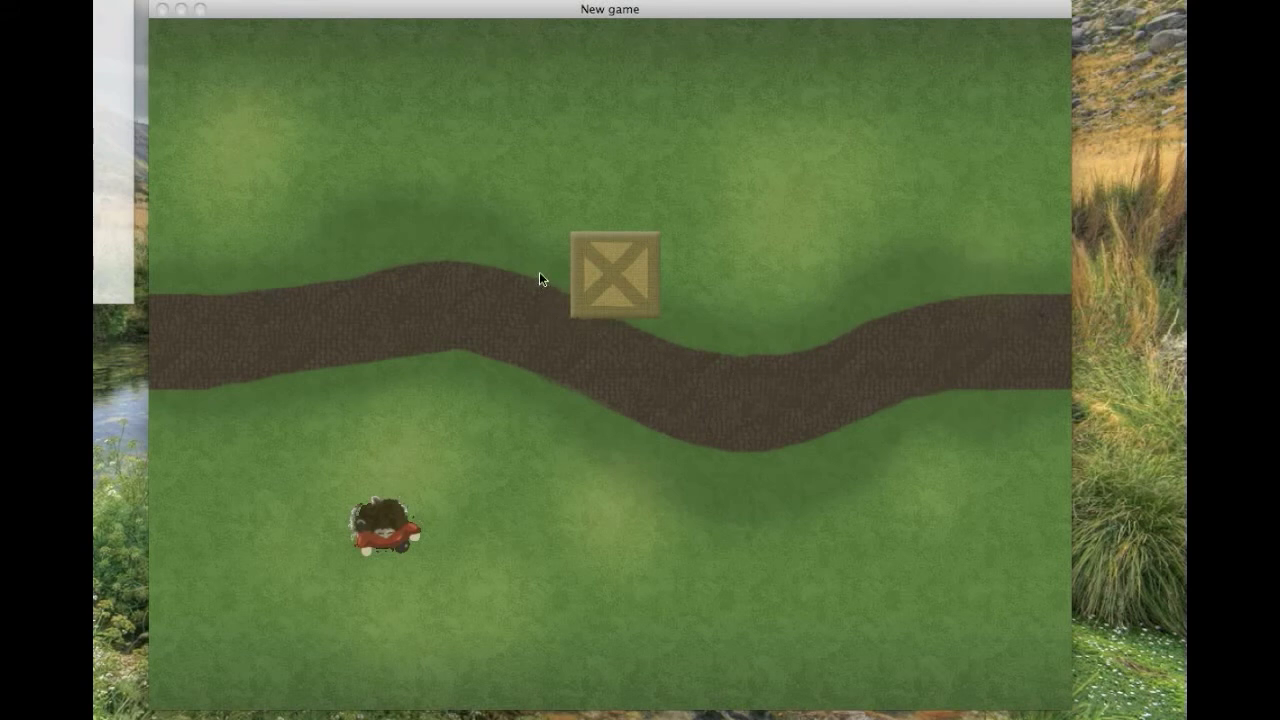
left_click(538, 272)
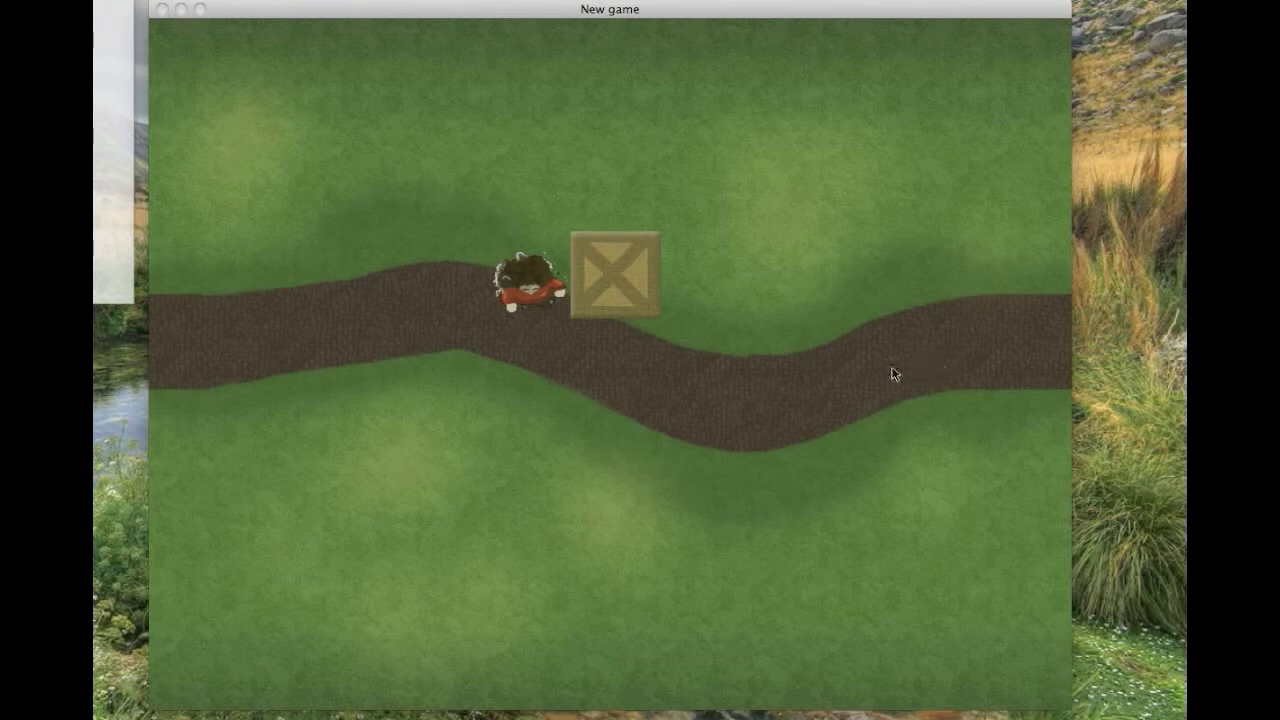
mouse_move(856, 356)
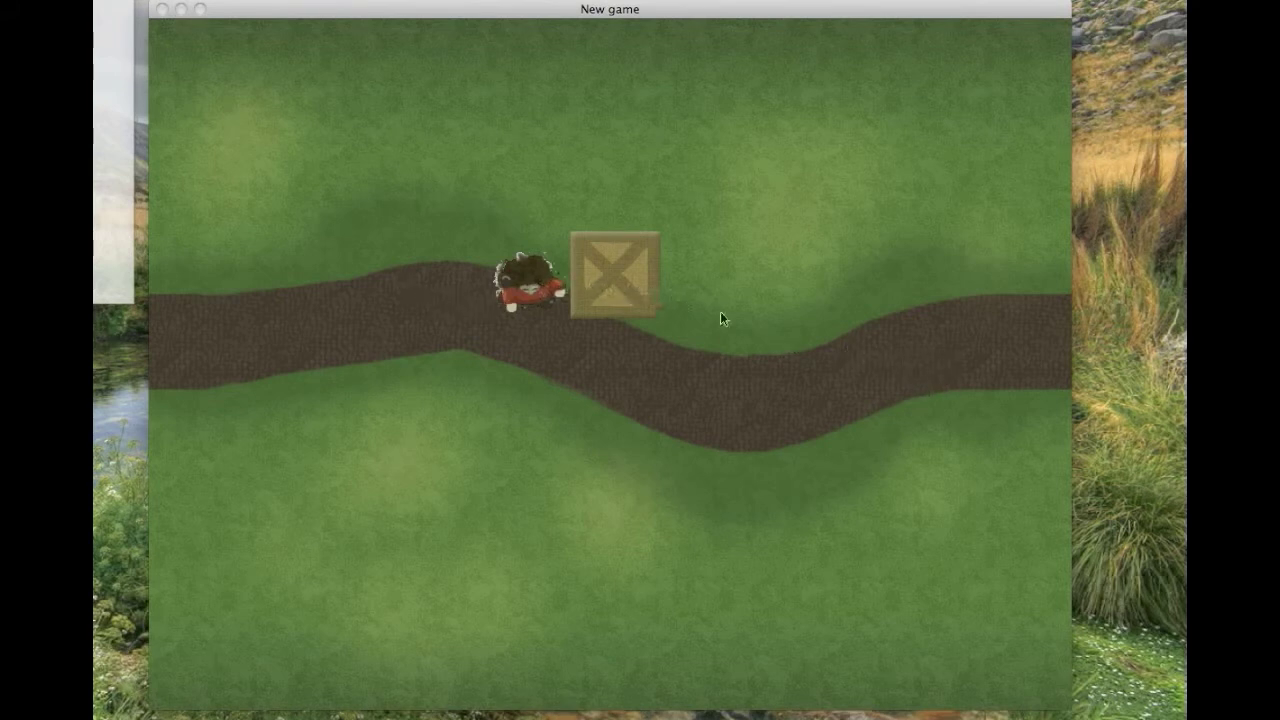
mouse_move(572, 376)
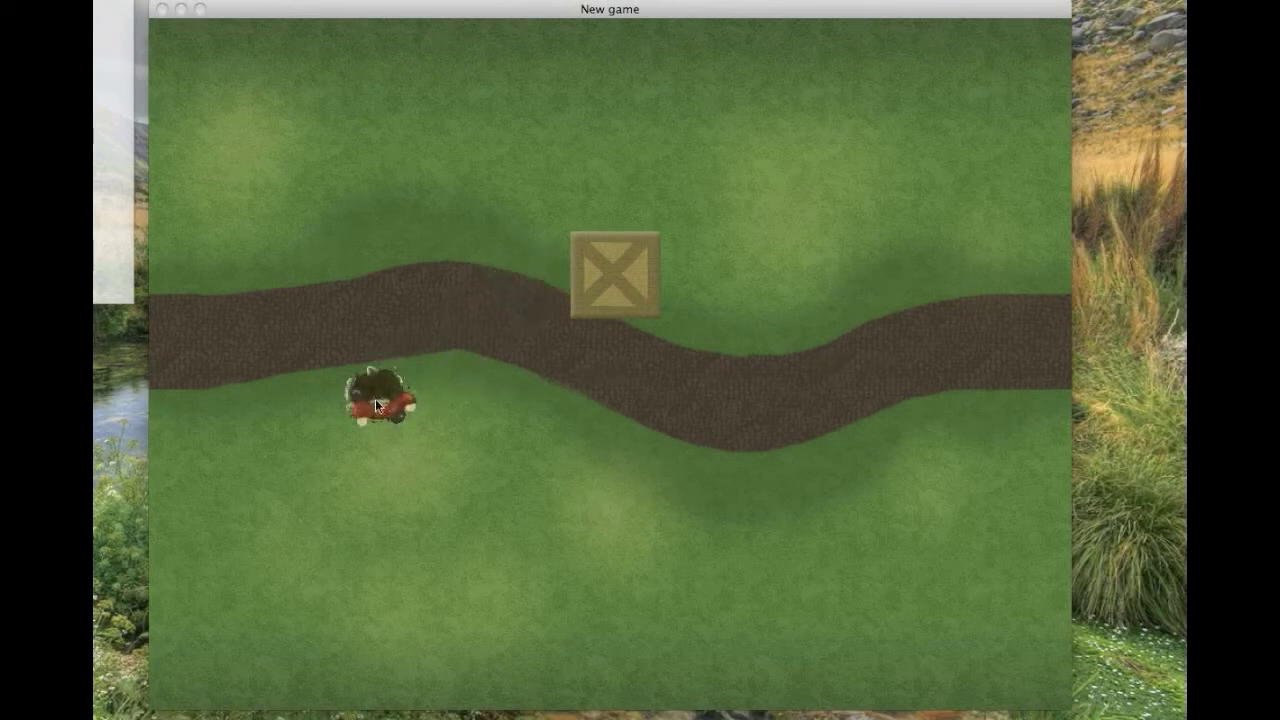
mouse_move(236, 374)
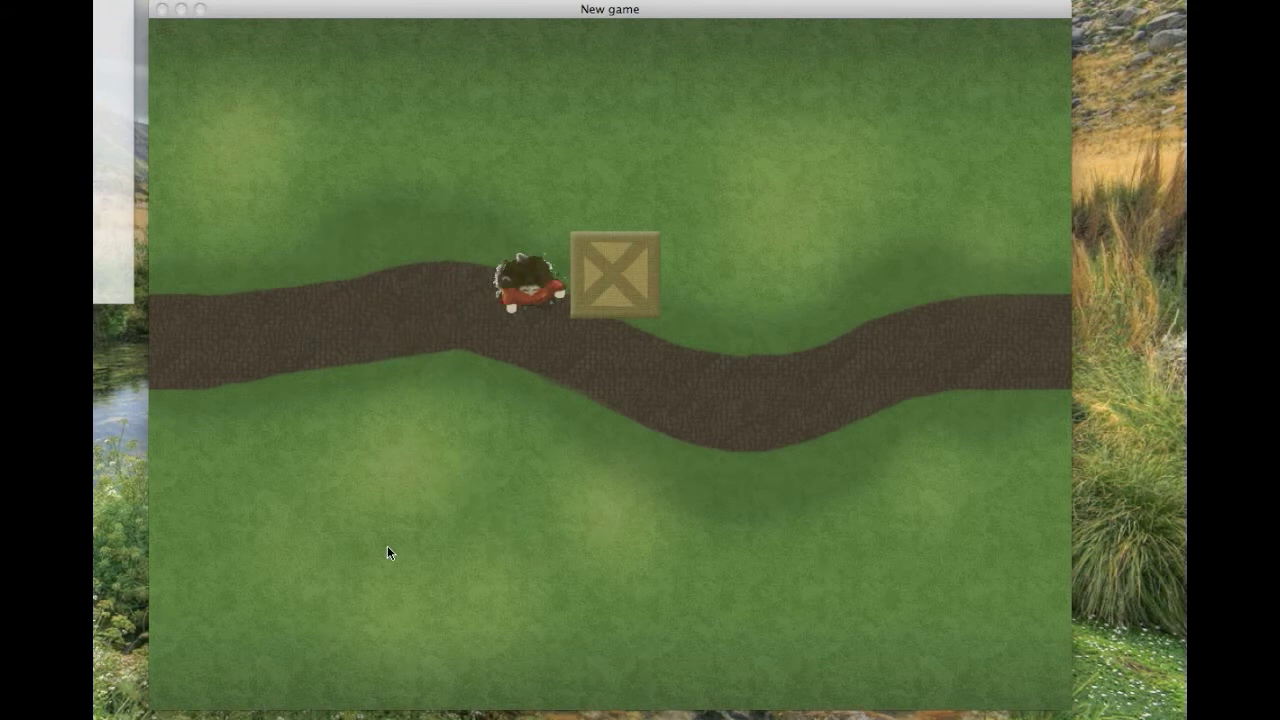
Set a waypoint on the left part of the path, away from the crate
left_click(312, 284)
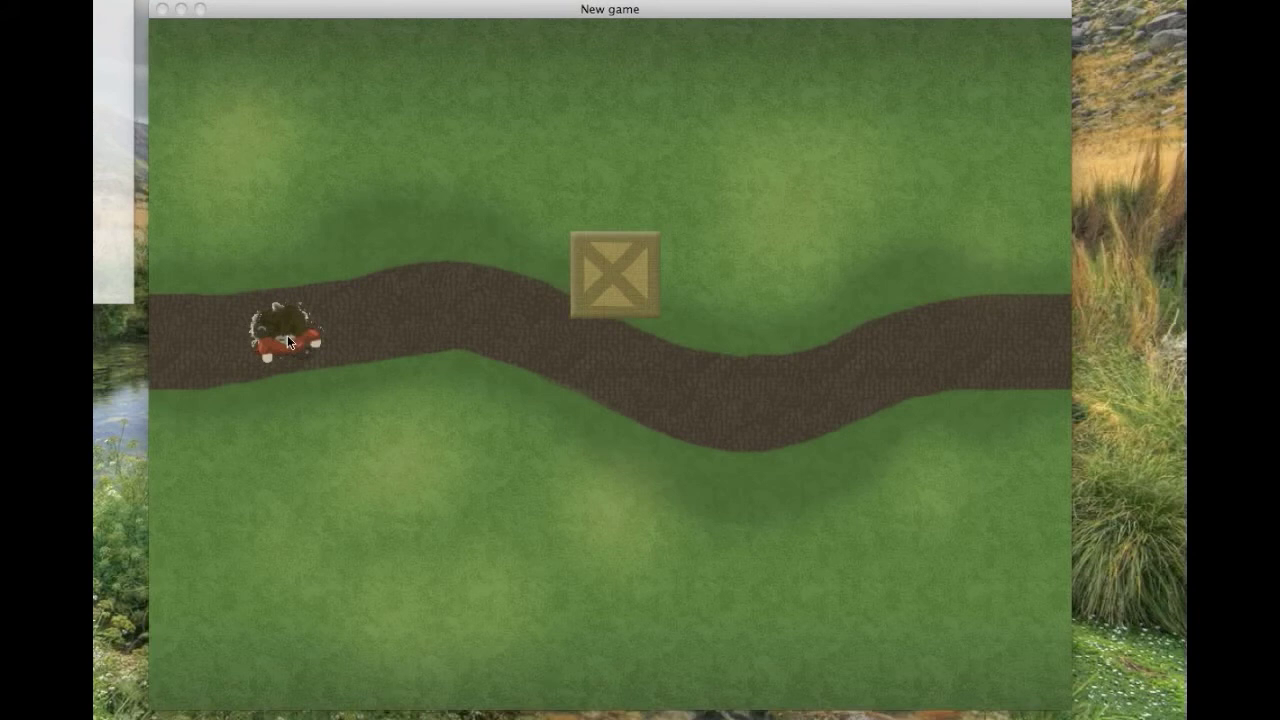
mouse_move(358, 206)
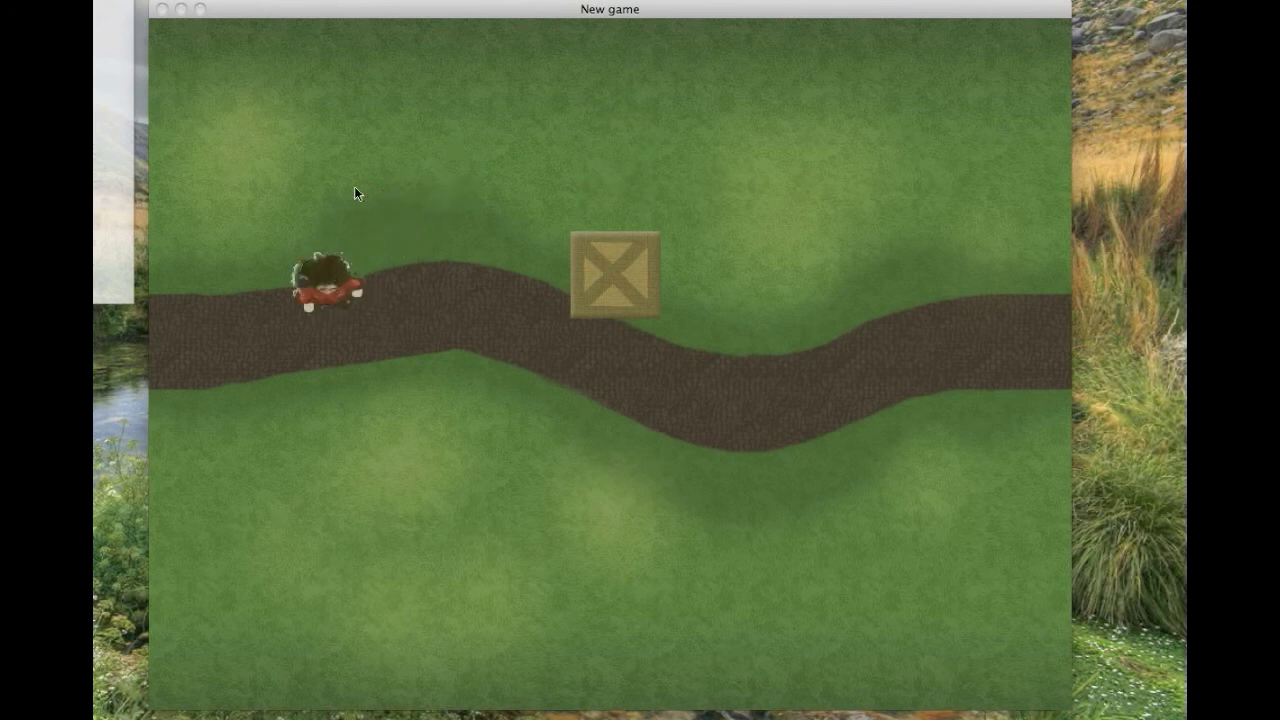
mouse_move(370, 128)
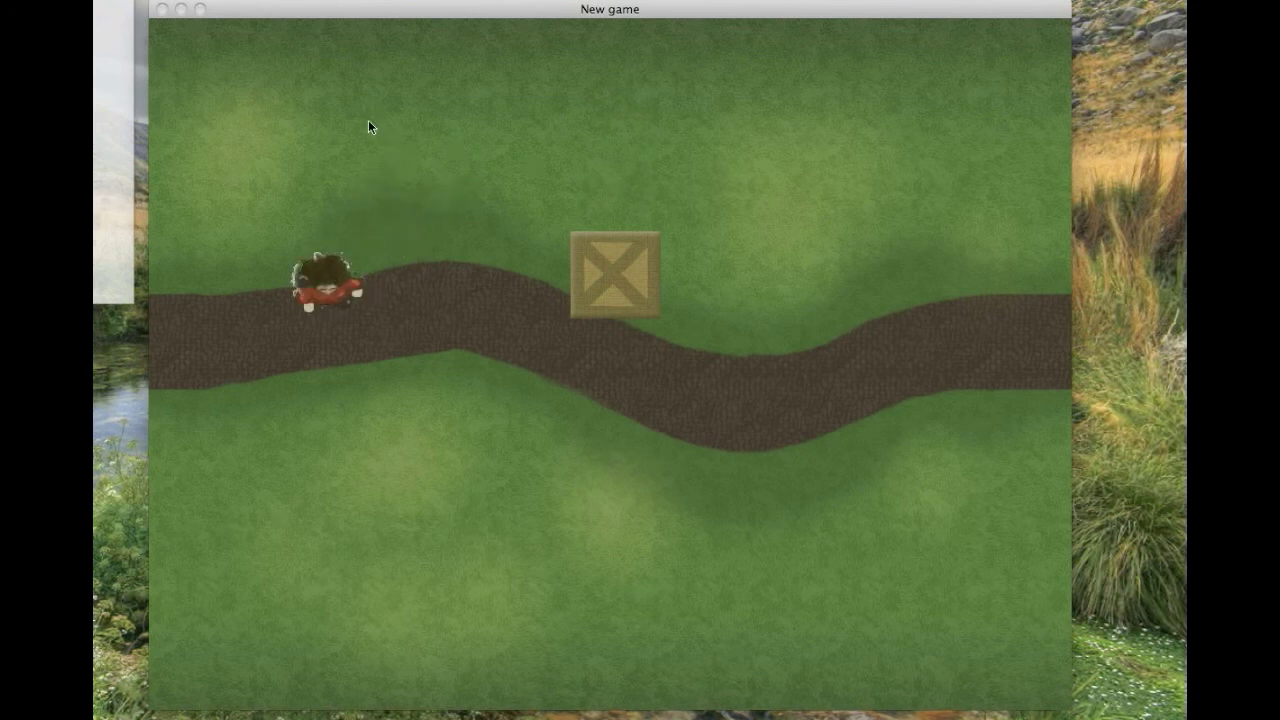
Place waypoints in the upper-left grass and above-right of the crate
left_click(364, 104)
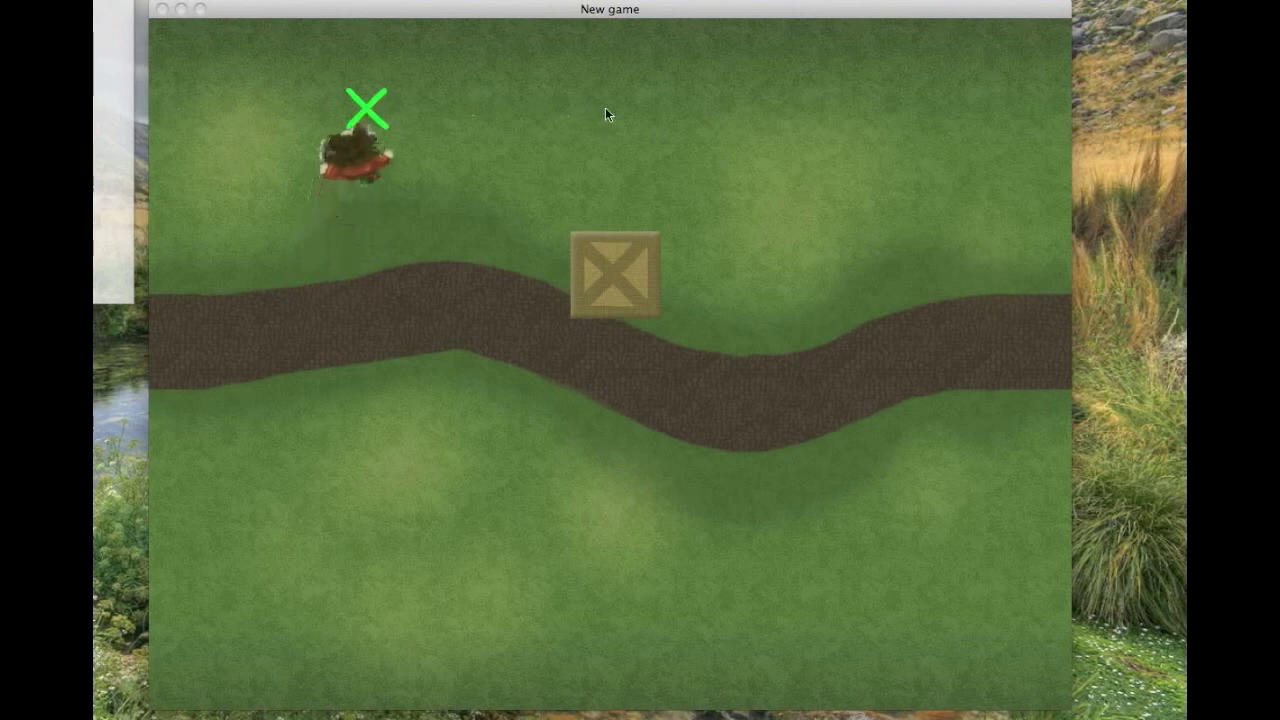
left_click(732, 128)
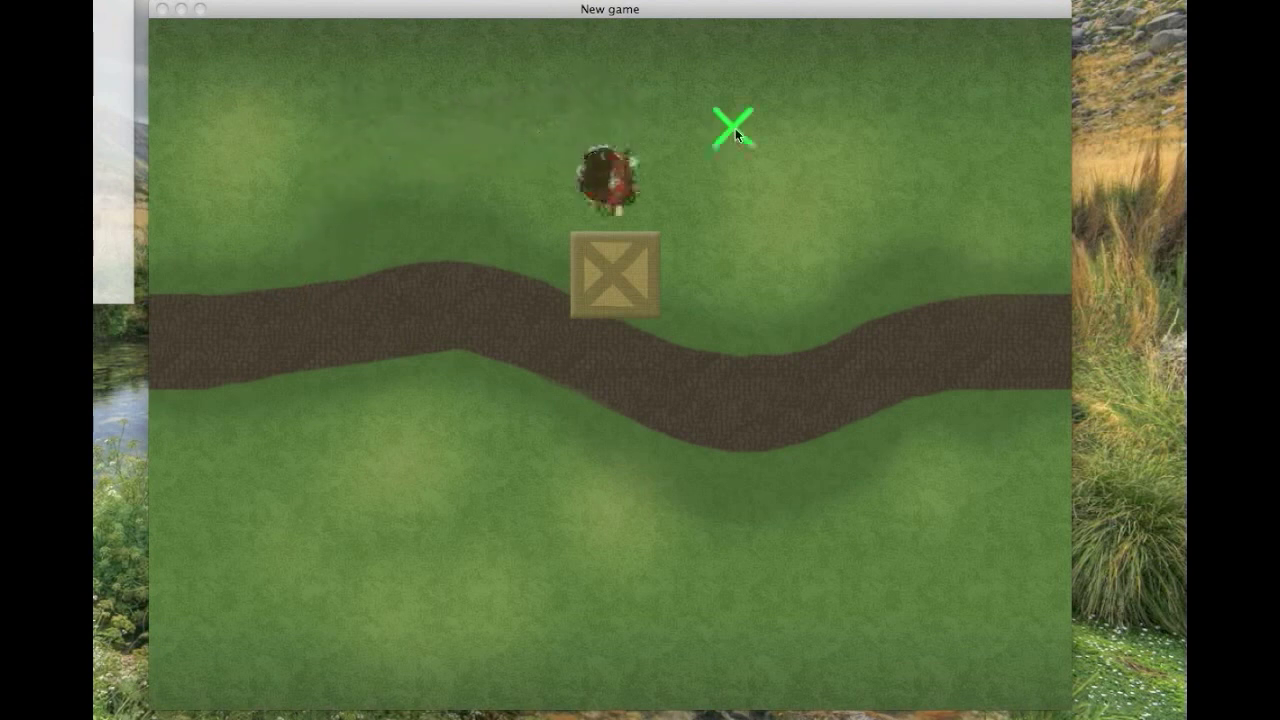